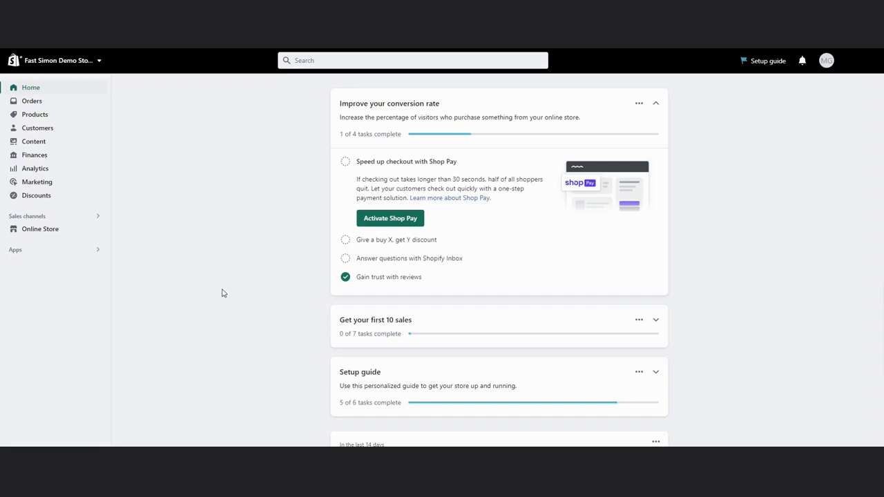
Step: Launch the Fast Simon Product Filters & Search app from the installed apps list
{"action": "left_click", "coordinate": [16, 250]}
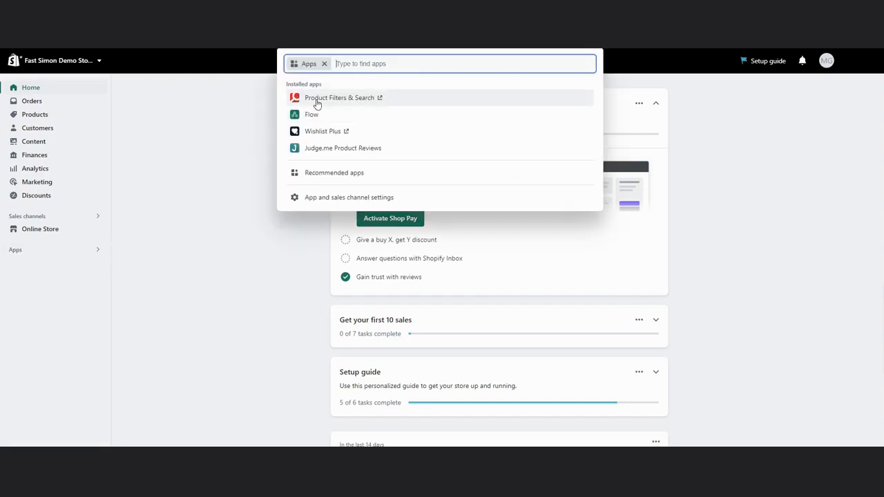
{"action": "left_click", "coordinate": [339, 97]}
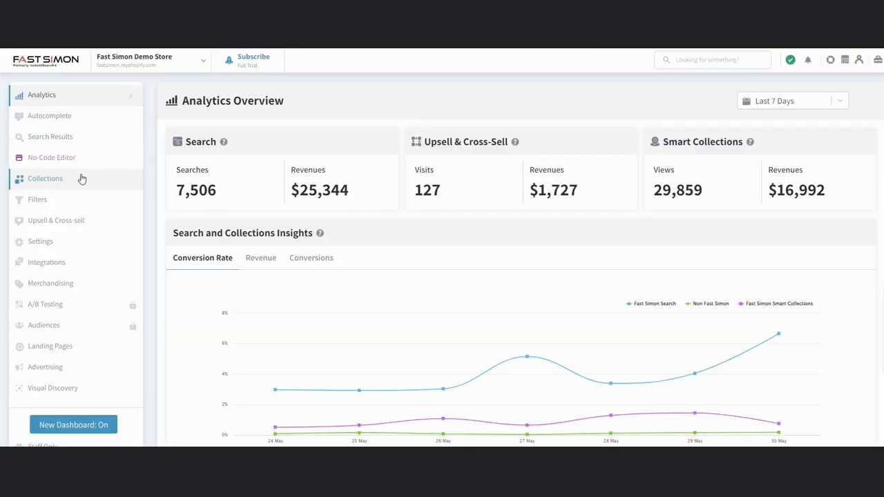
Step: Enable Smart Collections on Fast Simon's Collections page and confirm
{"action": "left_click", "coordinate": [45, 178]}
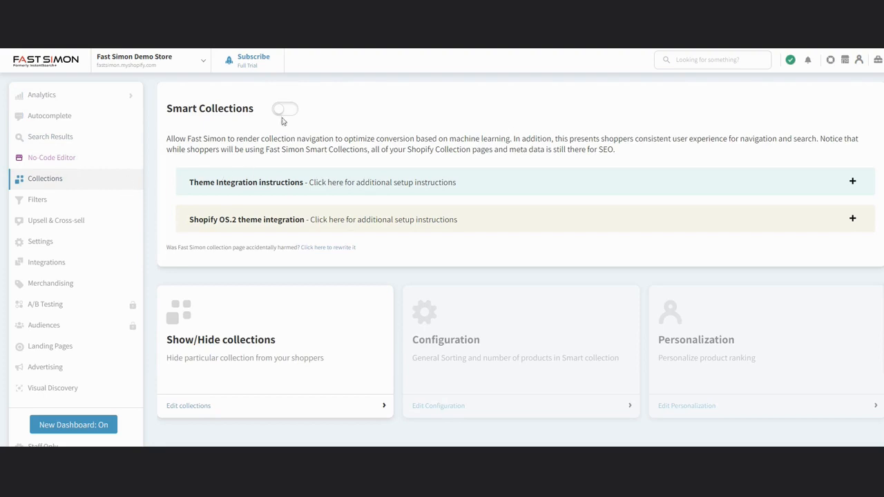
{"action": "left_click", "coordinate": [284, 109]}
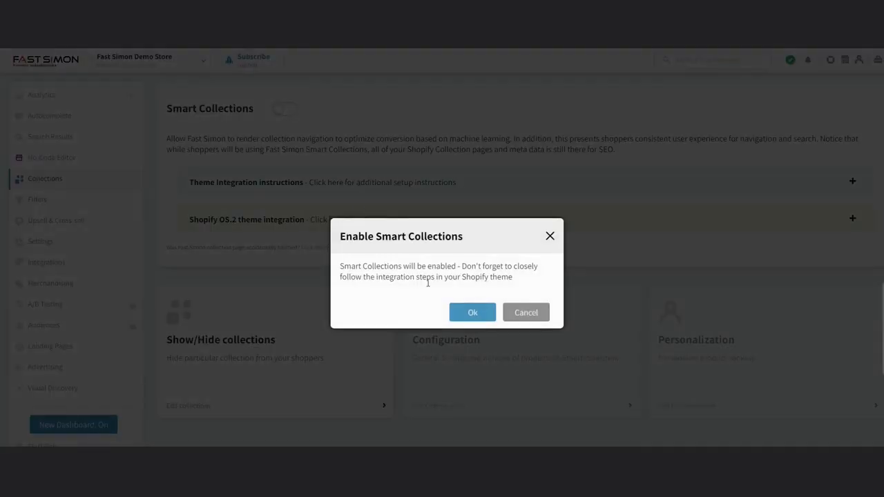
{"action": "left_click", "coordinate": [472, 312]}
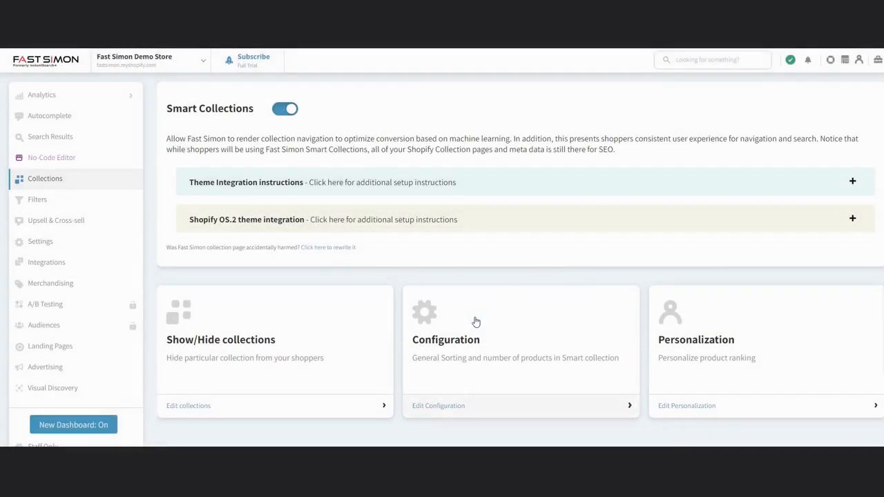
{"action": "mouse_move", "coordinate": [431, 273]}
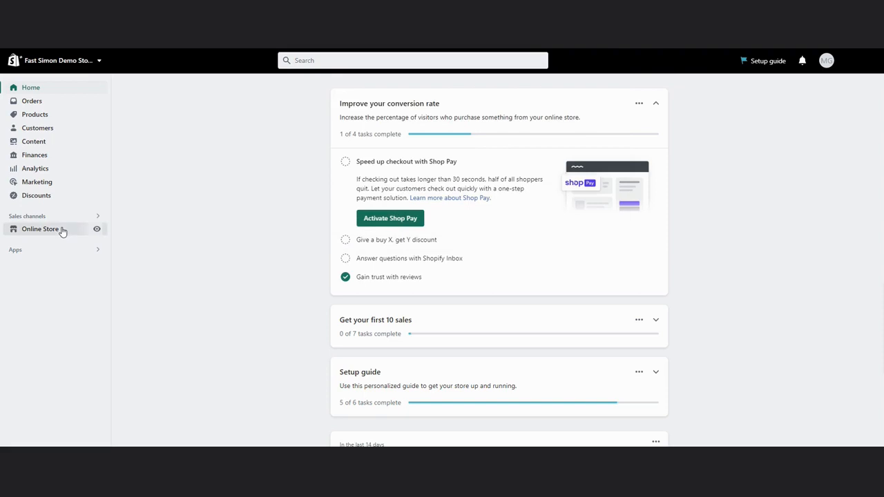
Step: Open the live theme in the theme editor from Online Store
{"action": "left_click", "coordinate": [40, 228]}
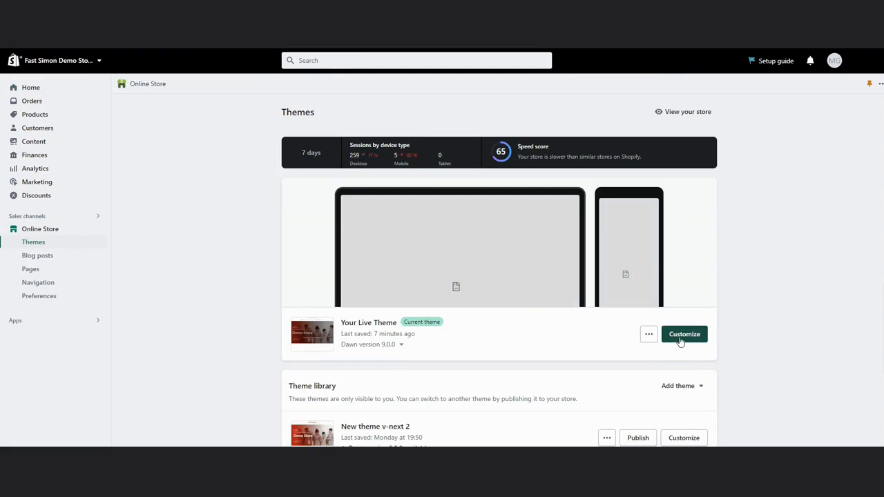
{"action": "left_click", "coordinate": [683, 334]}
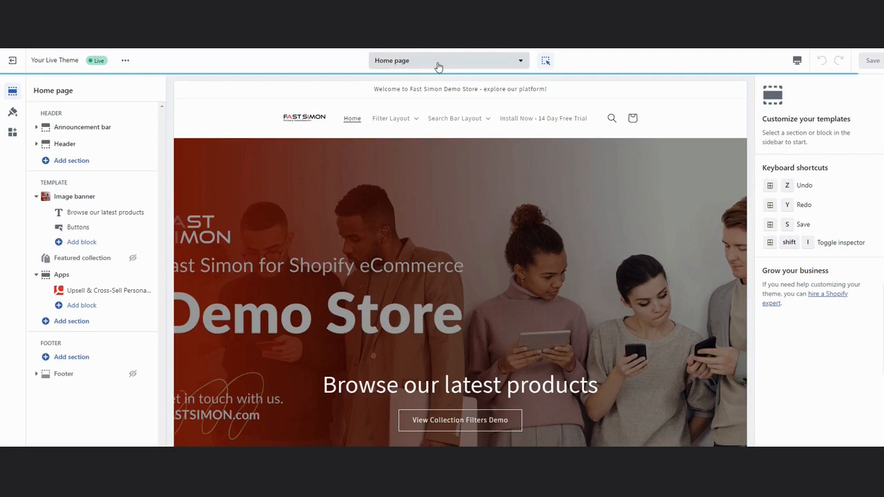
Step: Switch the theme editor to the Default collection template
{"action": "left_click", "coordinate": [447, 60]}
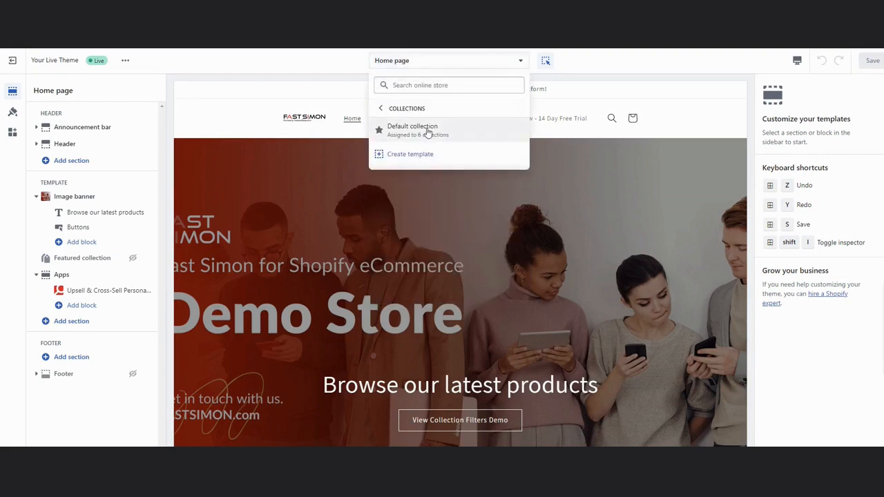
{"action": "left_click", "coordinate": [412, 130]}
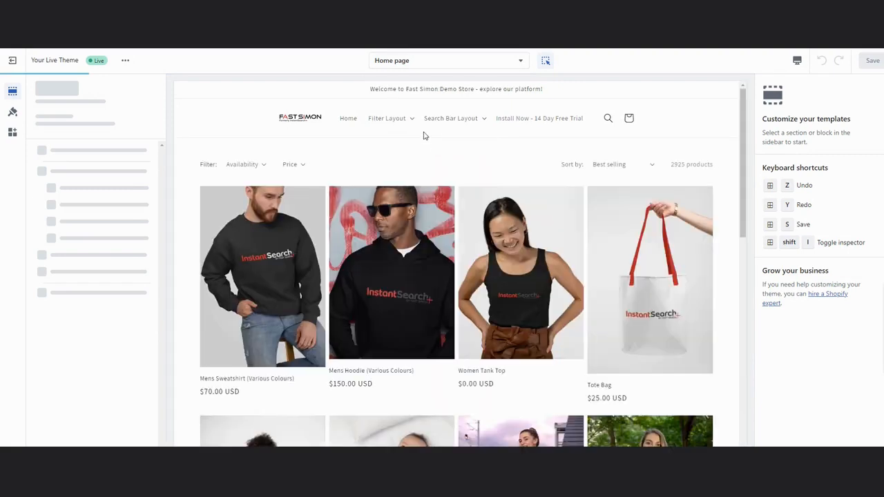
{"action": "left_click", "coordinate": [447, 60]}
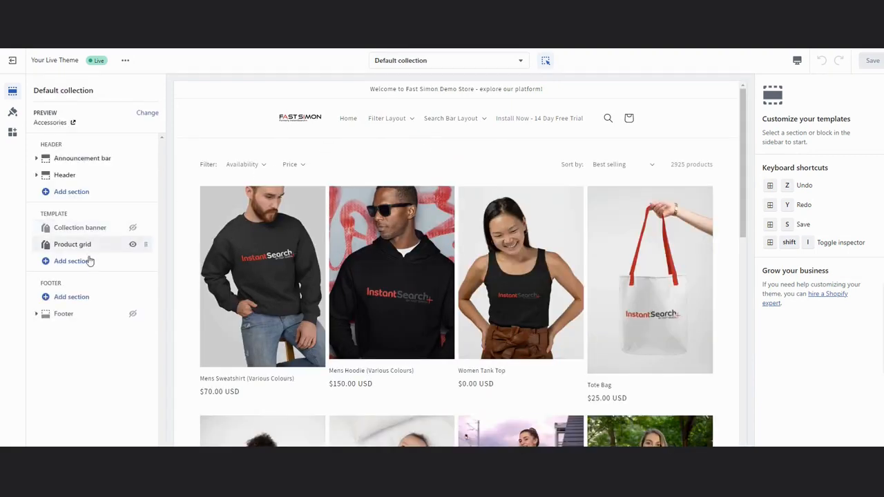
Step: Add the Smart Collections app section from Product Filters & Search below Product grid
{"action": "left_click", "coordinate": [71, 261]}
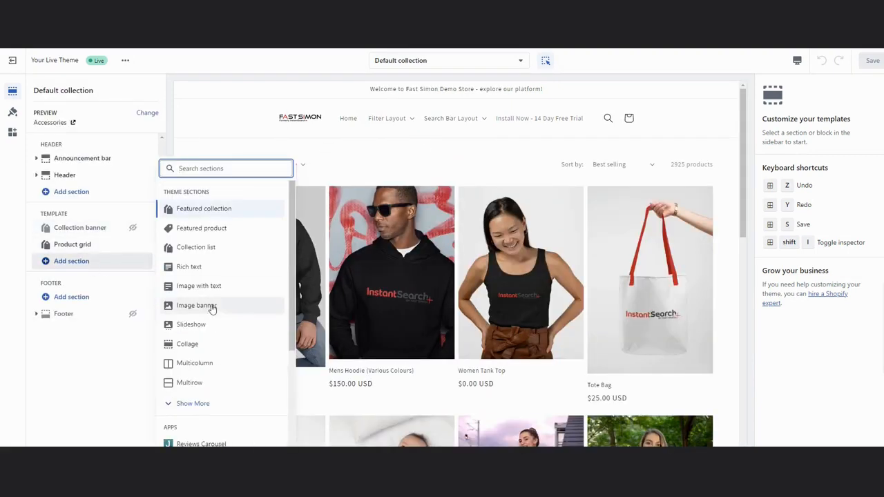
{"action": "scroll", "scroll_direction": "down", "scroll_amount": 3}
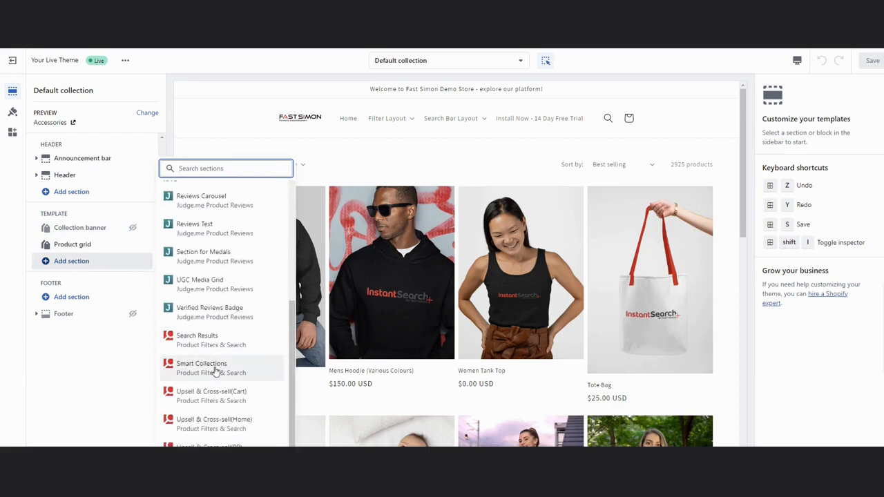
{"action": "left_click", "coordinate": [201, 367]}
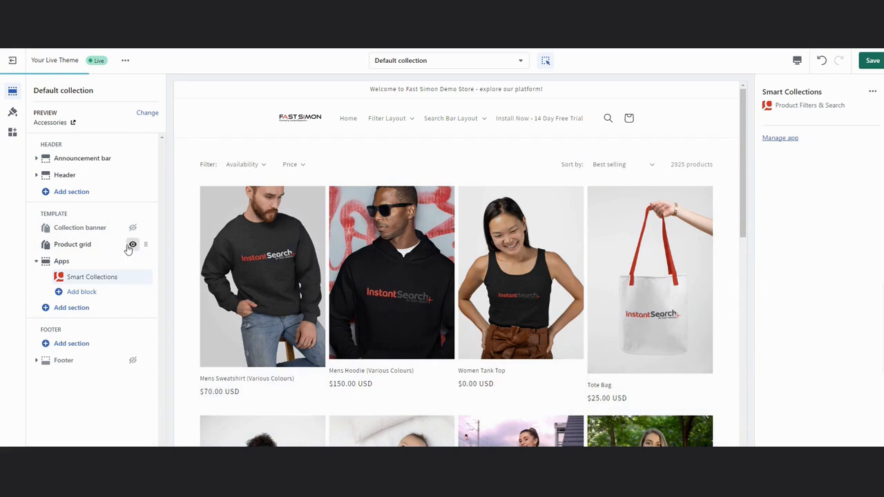
Step: Hide the Product grid section and save the Default collection template
{"action": "left_click", "coordinate": [132, 244]}
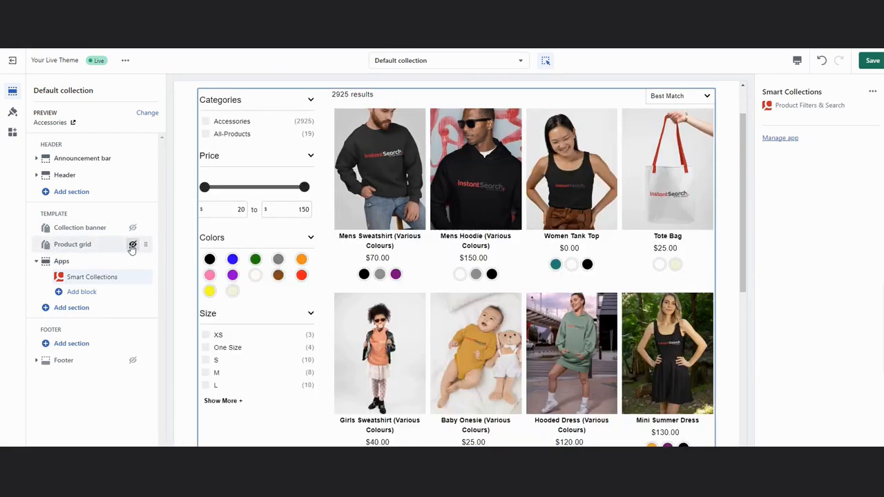
{"action": "left_click", "coordinate": [133, 244]}
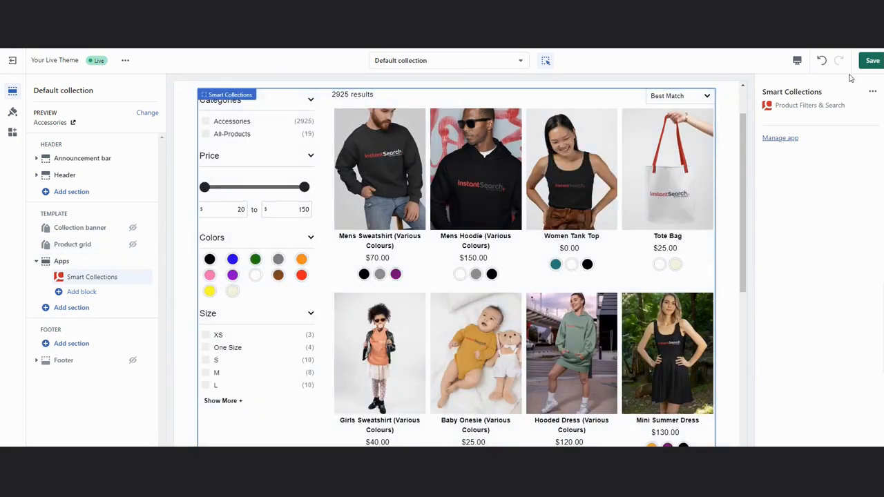
{"action": "left_click", "coordinate": [872, 60]}
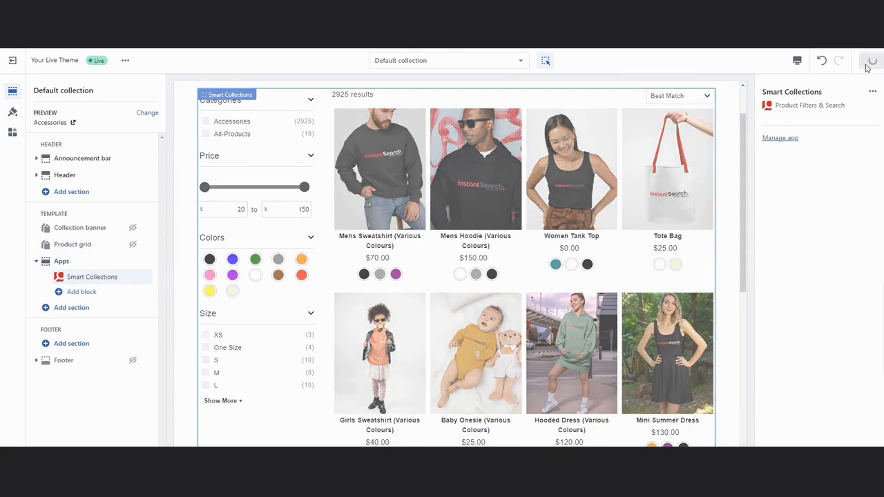